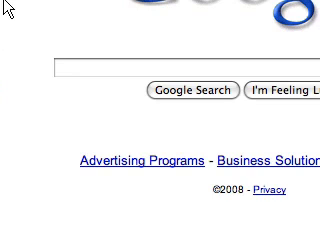
Start entering the YouTube Downloader search query in Google
{"action": "type", "text": "yo"}
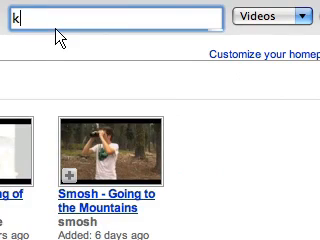
Search YouTube for 'kid rock' and browse the video results
{"action": "type", "text": "id rock"}
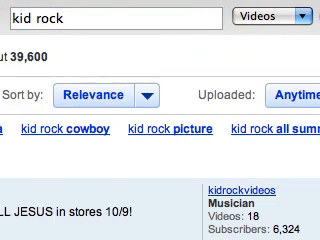
{"action": "scroll", "scroll_direction": "down", "scroll_amount": 3}
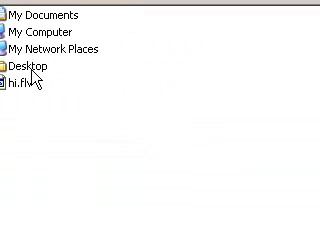
Choose a save location from the folder tree in YouTube Downloader
{"action": "left_click", "coordinate": [20, 84]}
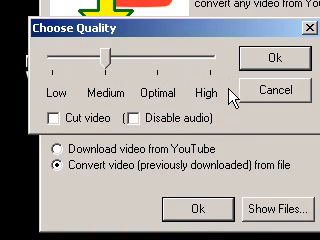
{"action": "mouse_move", "coordinate": [240, 120]}
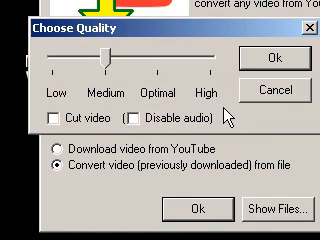